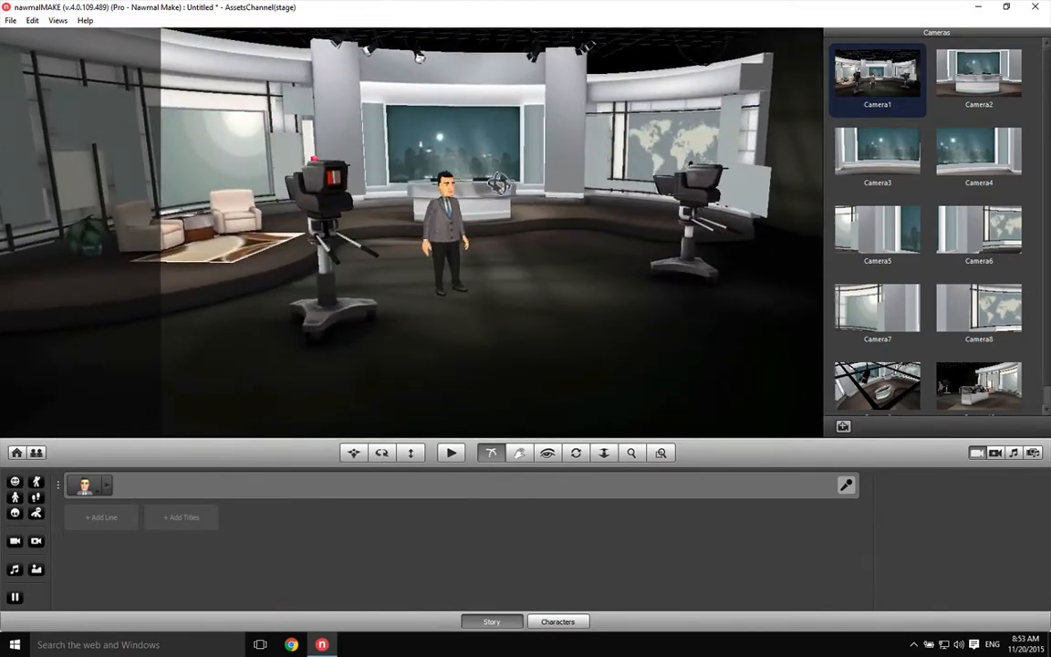
# Begin adjusting the studio camera's position on the news set with the Pan tool
pyautogui.click(876, 76)
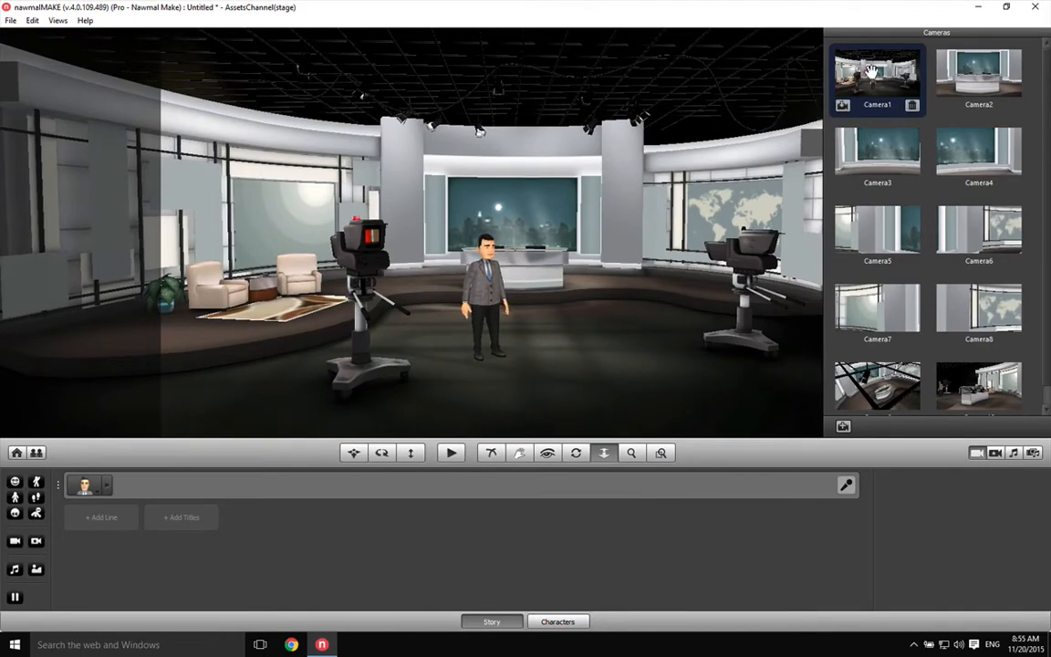
# Select Zoom In then Zoom Out to prepare zooming on the wide news-set shot
pyautogui.click(876, 77)
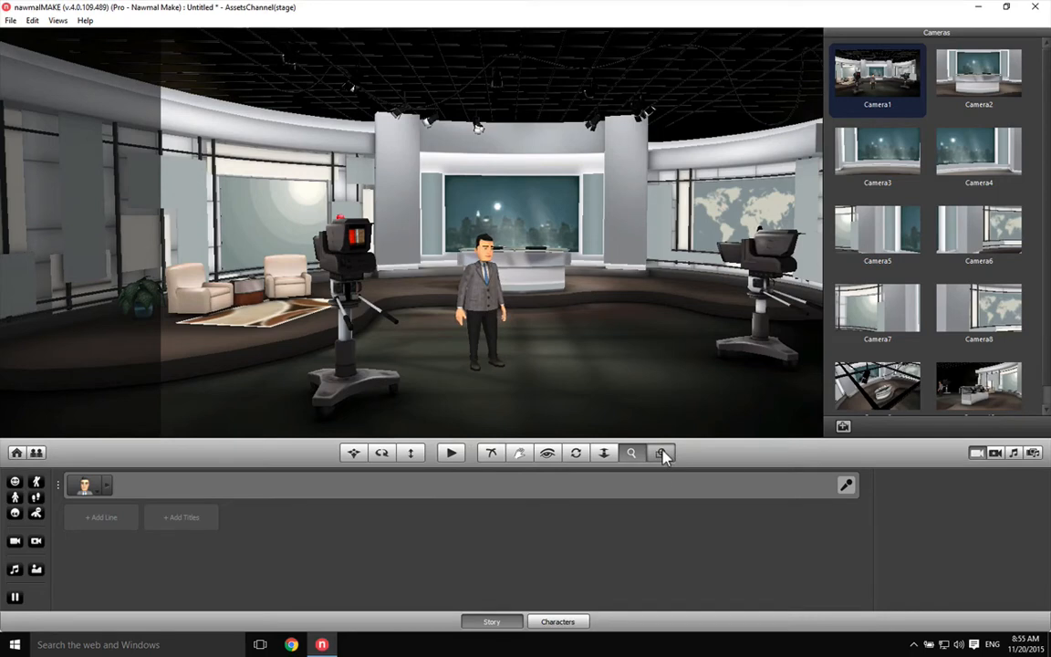
pyautogui.click(660, 452)
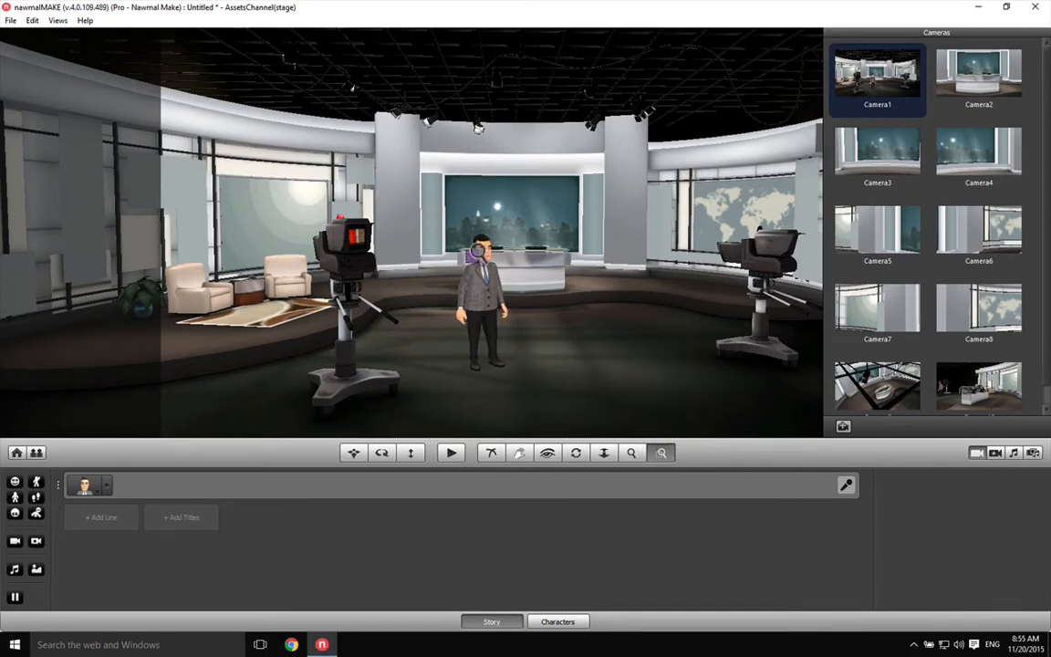